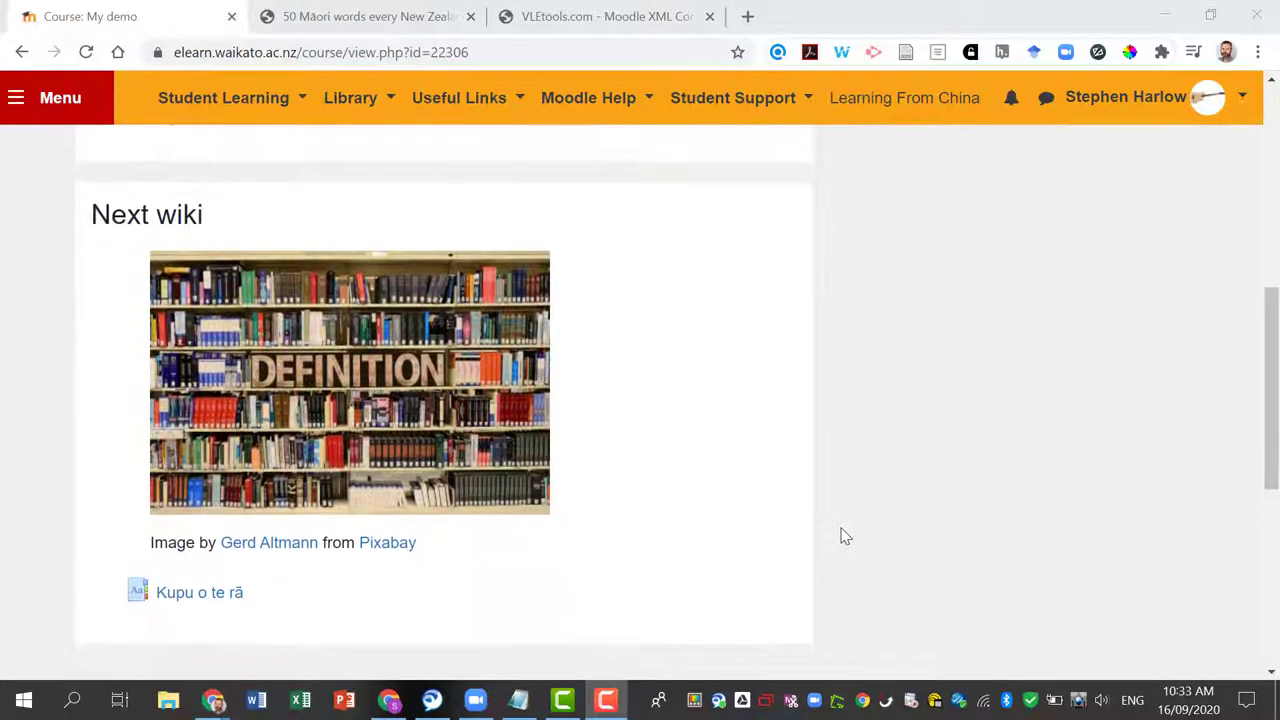
{"action": "mouse_move", "coordinate": [295, 608]}
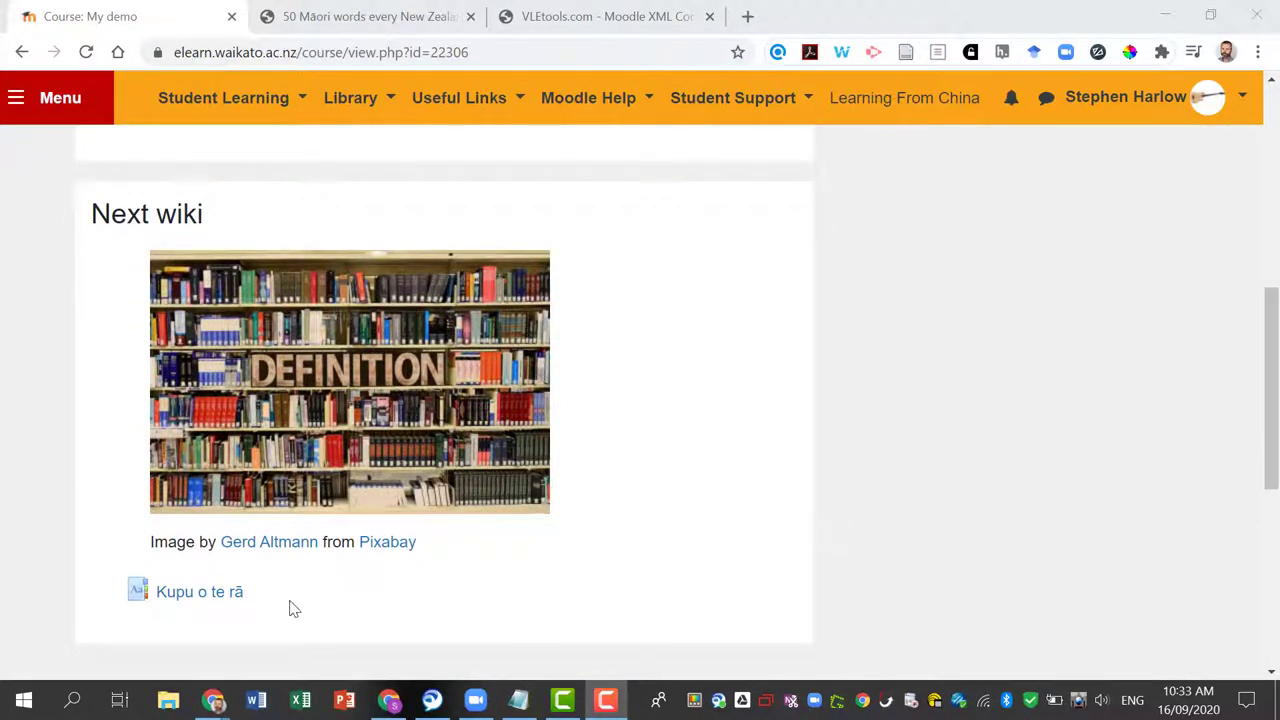
Open the empty Kupu o te rā glossary and show its administration options.
{"action": "left_click", "coordinate": [199, 591]}
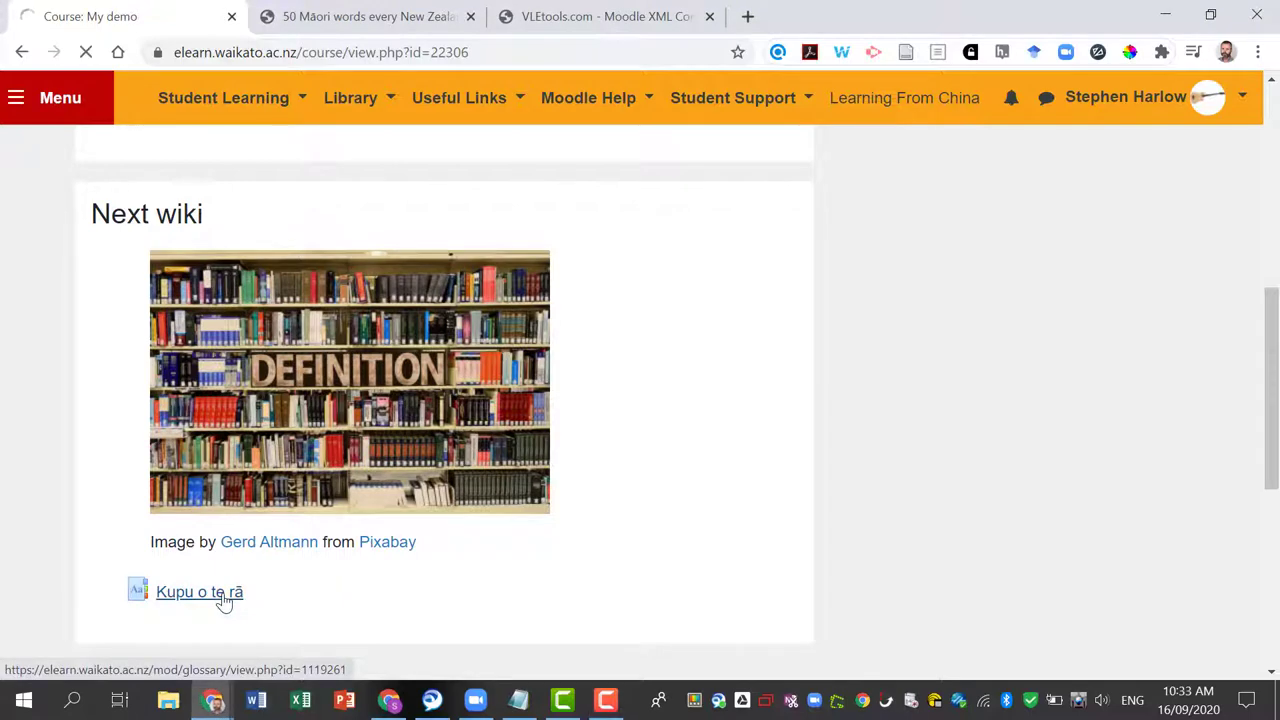
{"action": "left_click", "coordinate": [199, 591]}
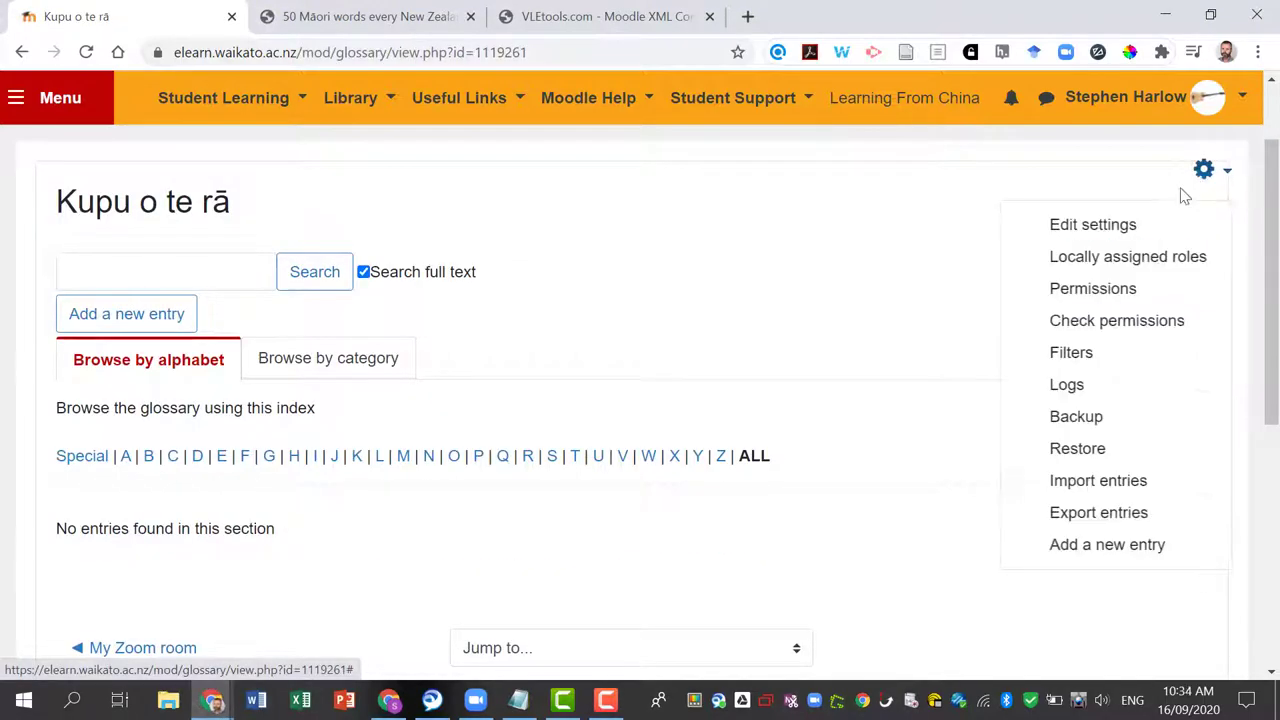
Switch to the MāoriLanguage.net page listing 50 Māori words with English meanings.
{"action": "left_click", "coordinate": [367, 16]}
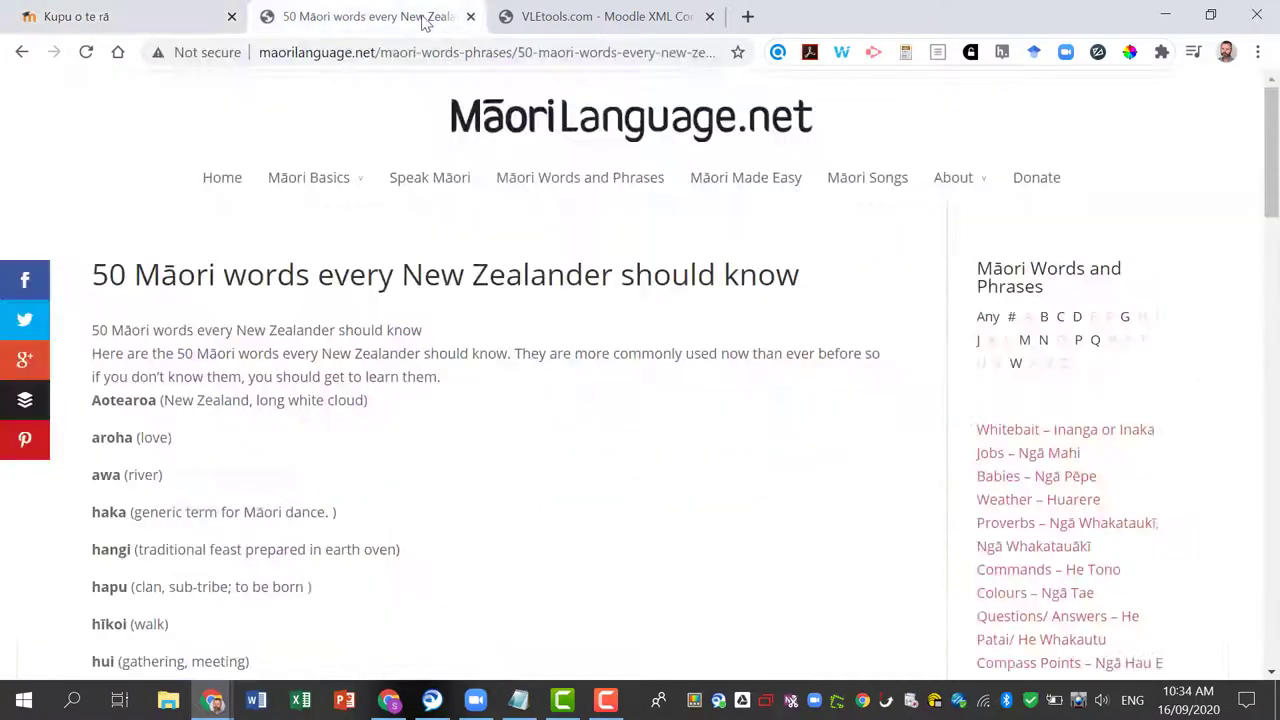
{"action": "mouse_move", "coordinate": [470, 325]}
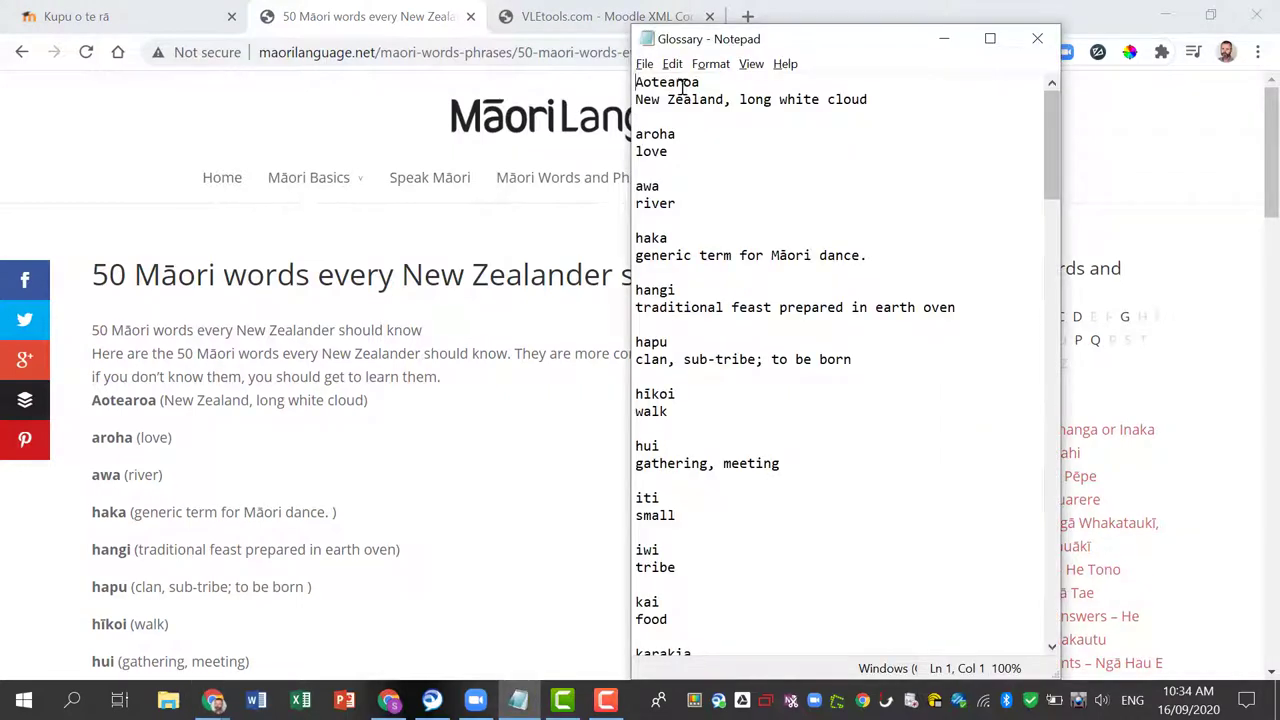
{"action": "mouse_move", "coordinate": [687, 122]}
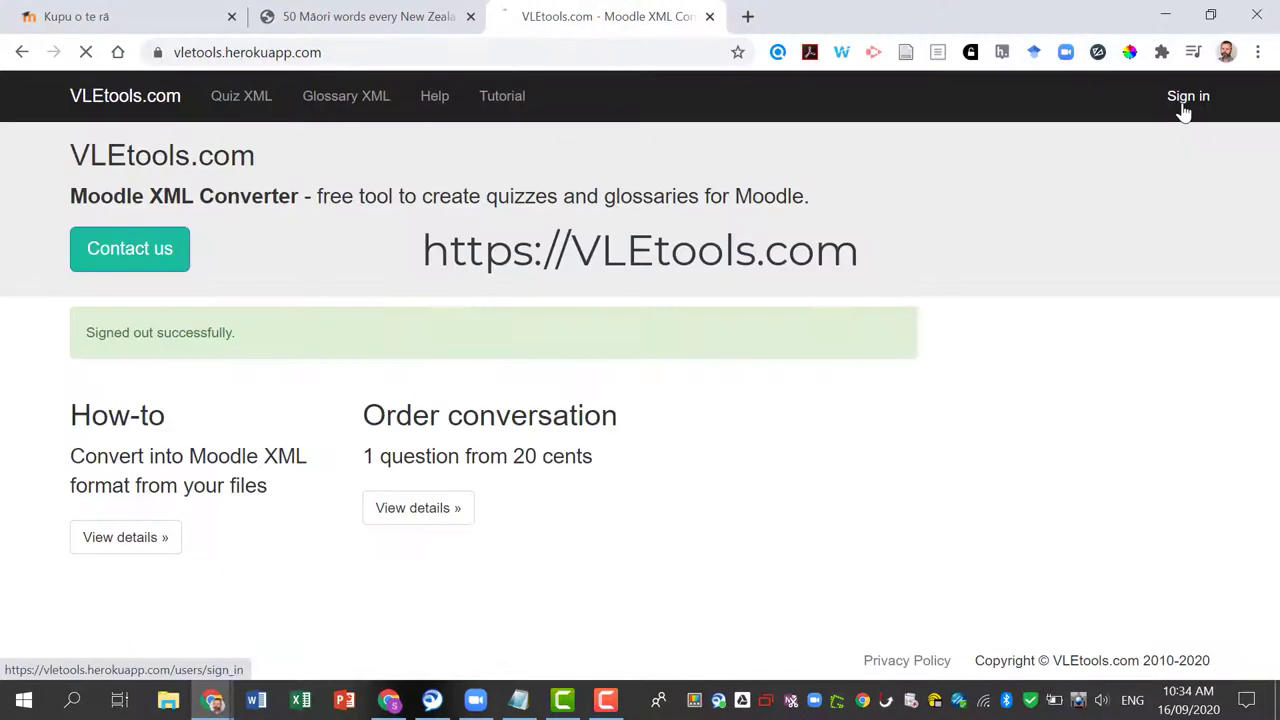
Sign in to VLEtools.com and convert the Glossary text file to glossary.xml.
{"action": "left_click", "coordinate": [1188, 95]}
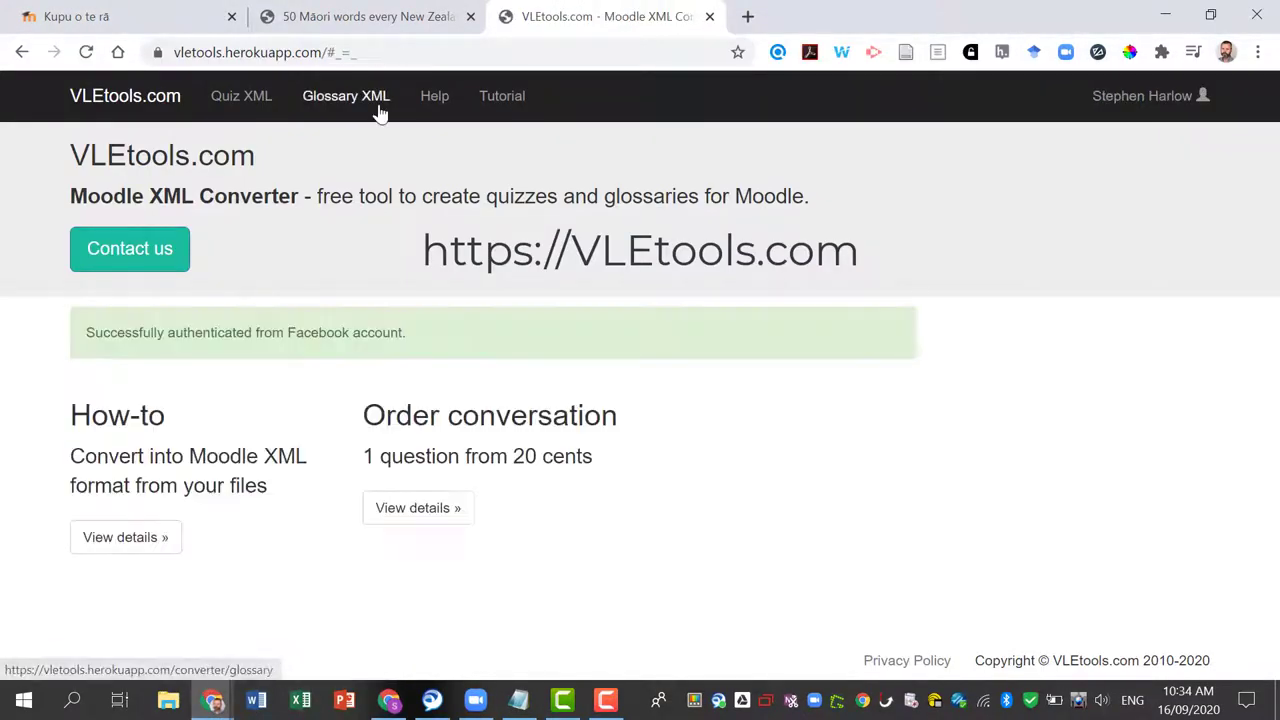
{"action": "left_click", "coordinate": [345, 95]}
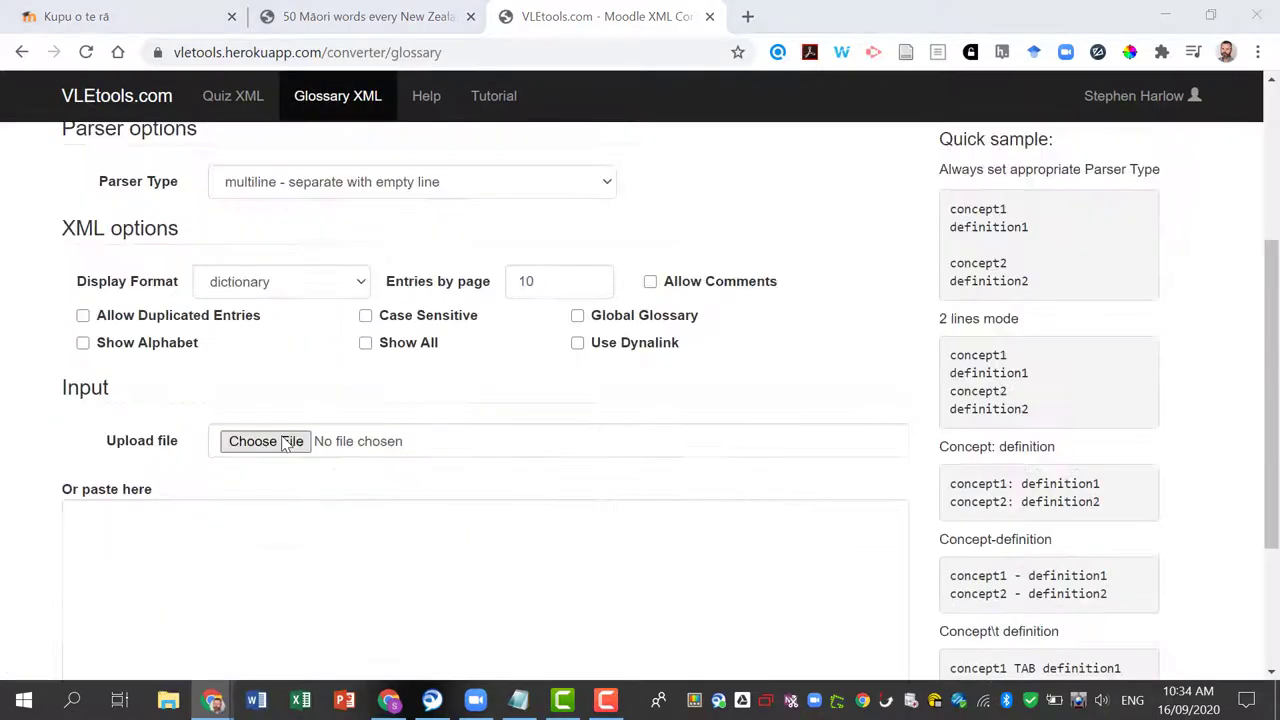
{"action": "left_click", "coordinate": [266, 441]}
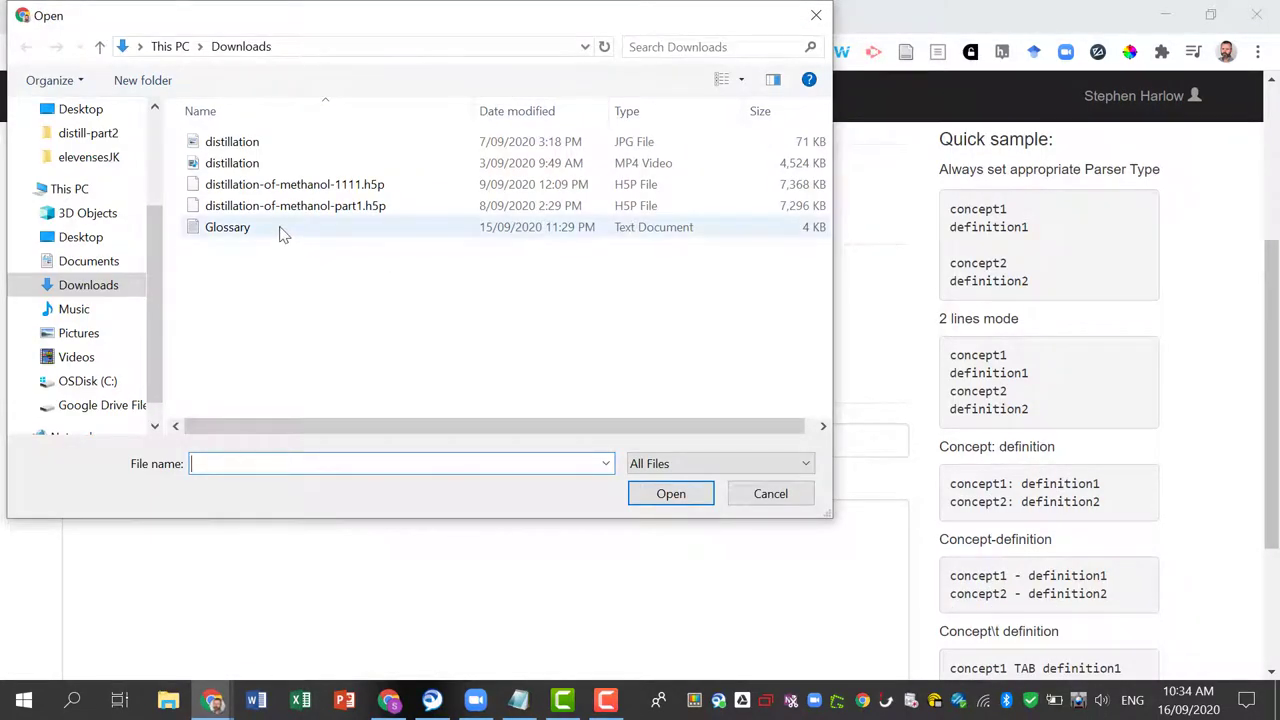
{"action": "left_click", "coordinate": [670, 493]}
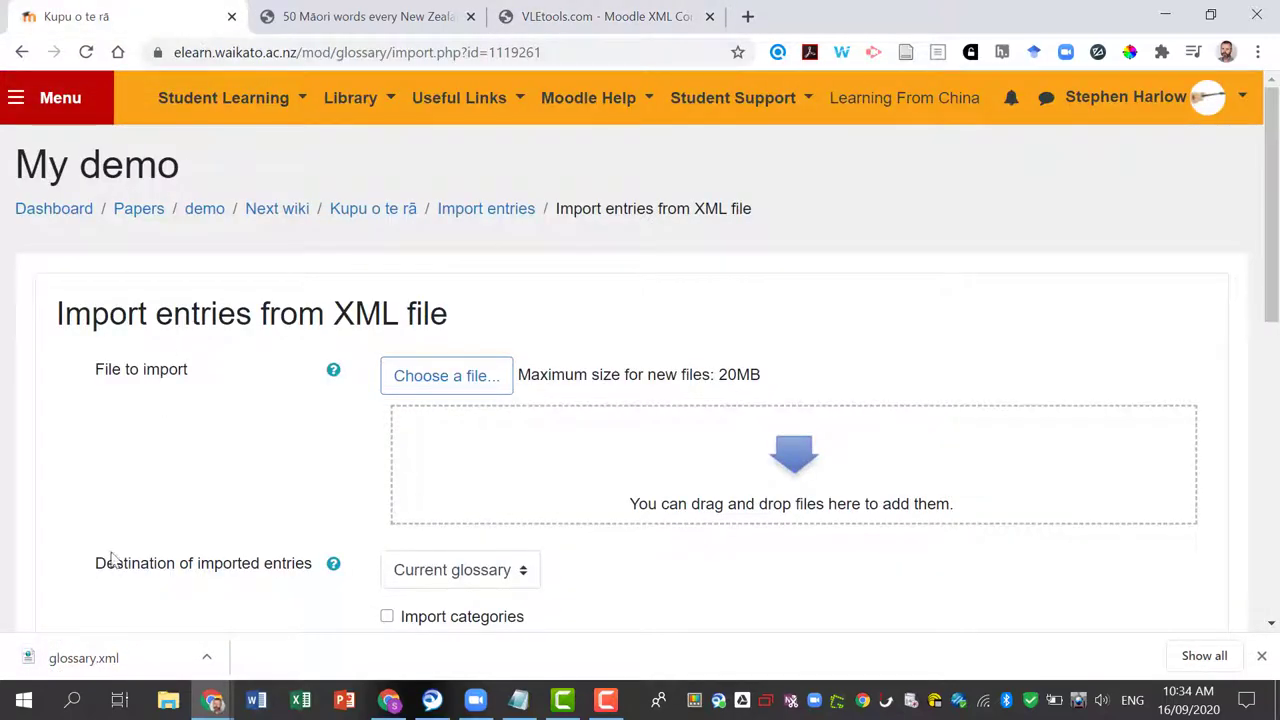
Import glossary.xml into the current Kupu o te rā glossary and return to My demo course.
{"action": "left_click", "coordinate": [418, 384]}
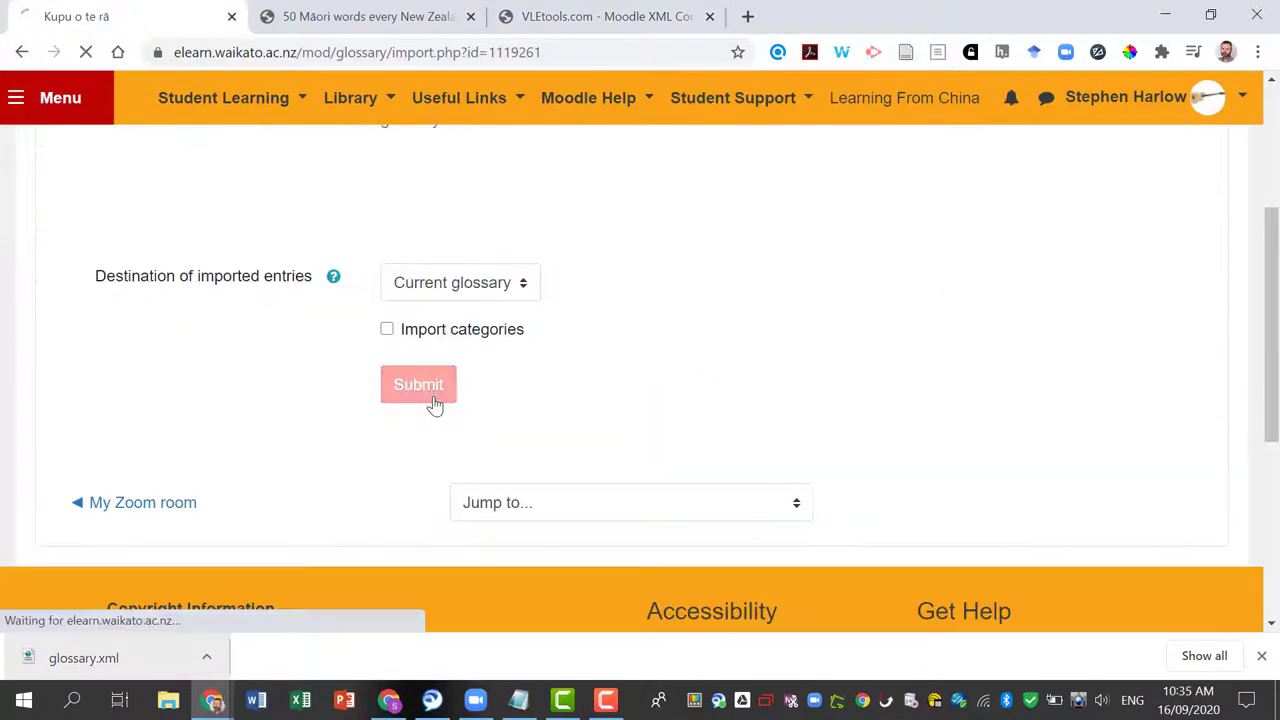
{"action": "left_click", "coordinate": [418, 384]}
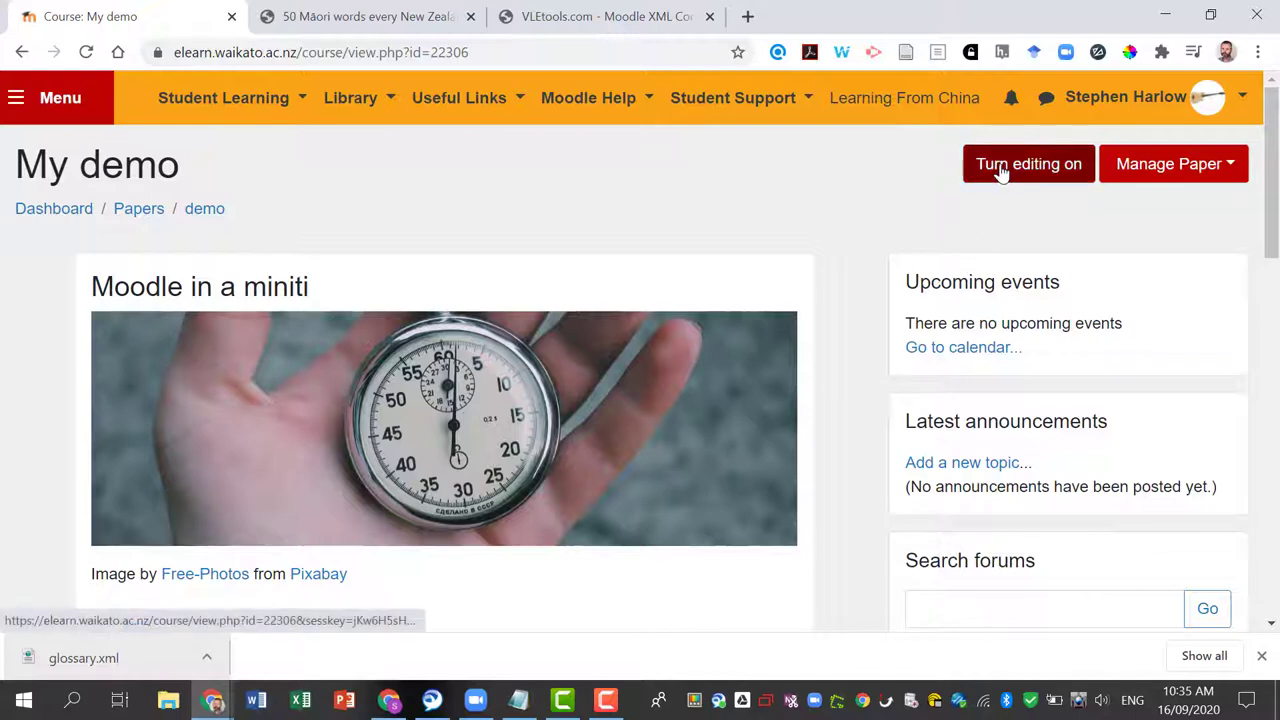
Turn editing on and add a Random glossary entry block to My demo course.
{"action": "left_click", "coordinate": [1028, 163]}
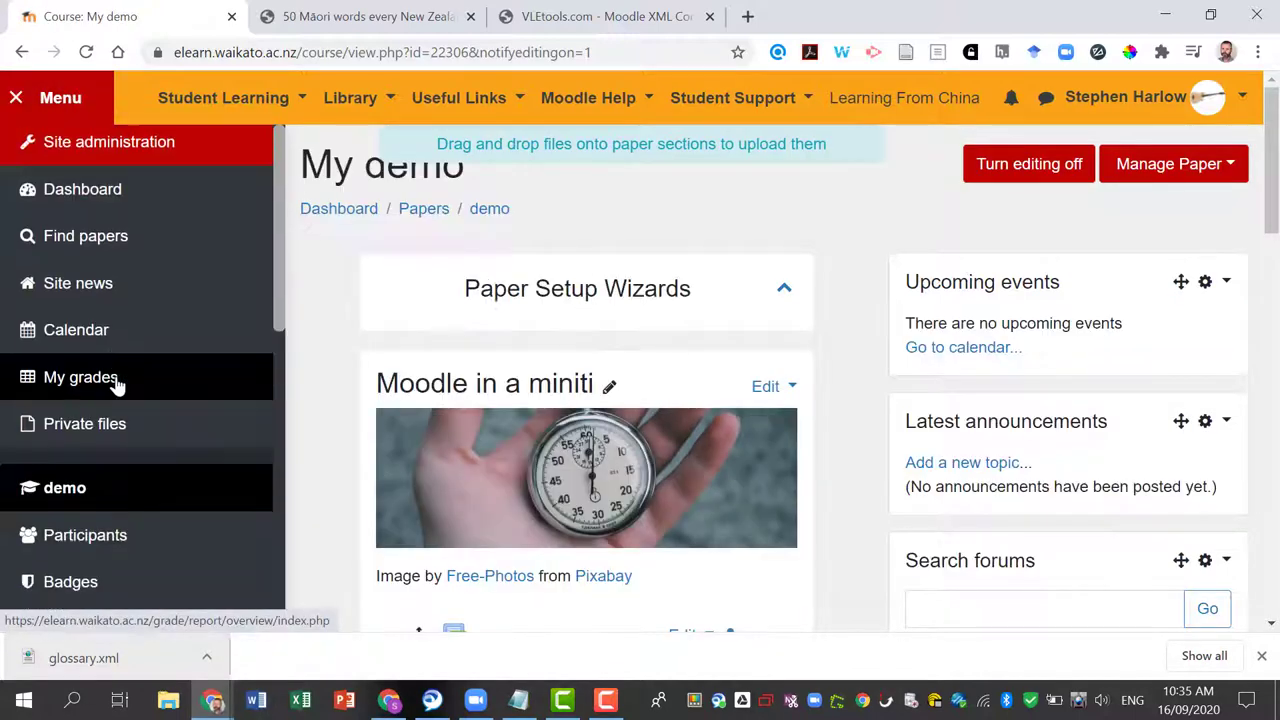
{"action": "scroll", "scroll_direction": "down", "scroll_amount": 3}
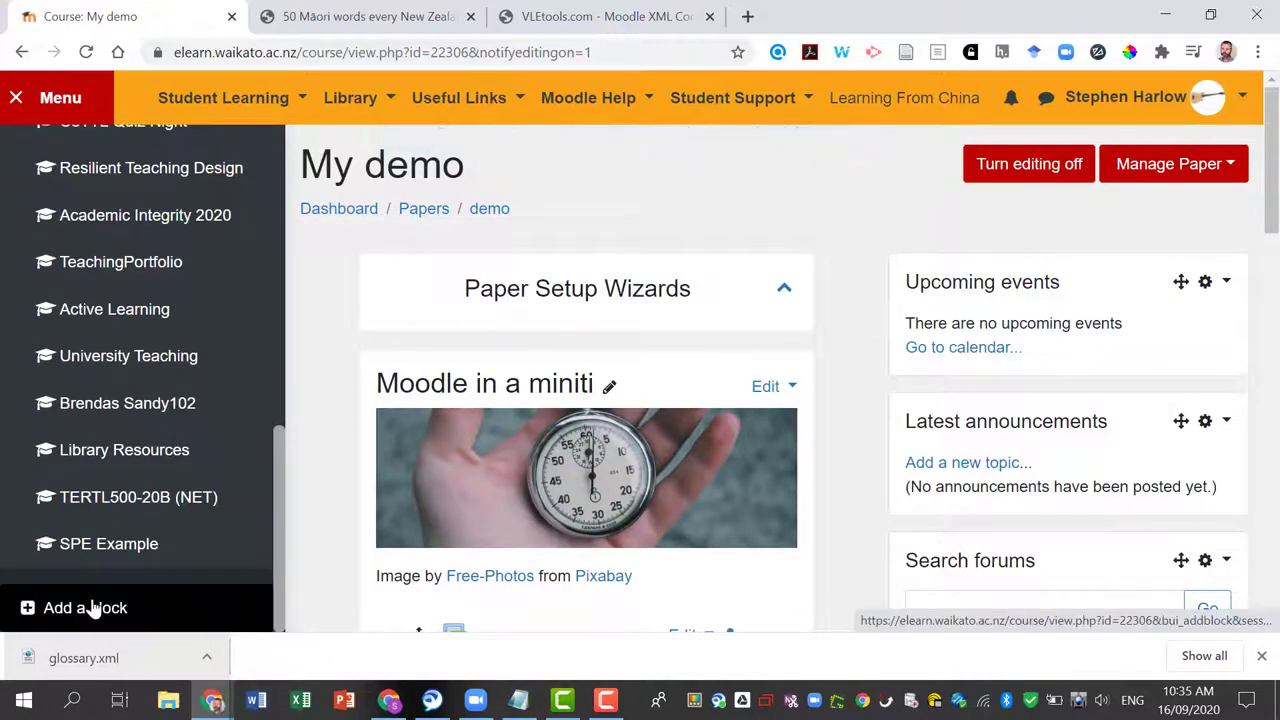
{"action": "left_click", "coordinate": [85, 607]}
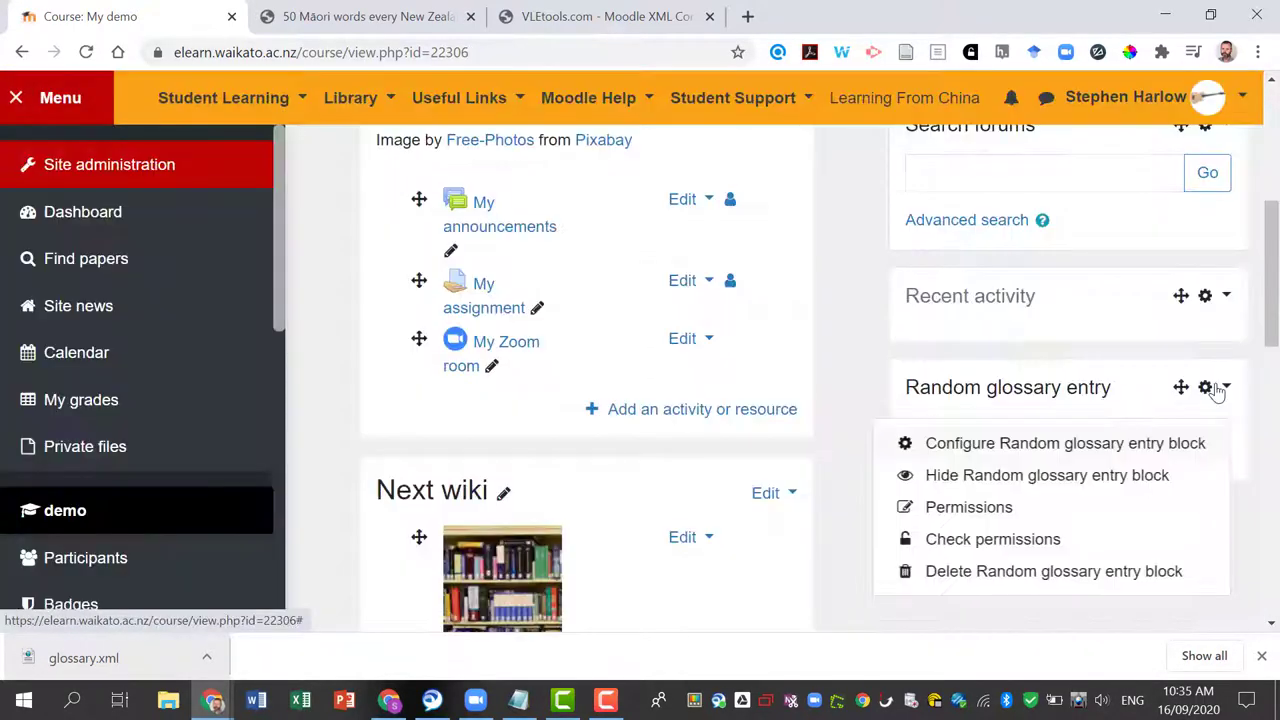
Configure the random entry block to use the Kupu o te rā glossary and move it up.
{"action": "left_click", "coordinate": [1064, 443]}
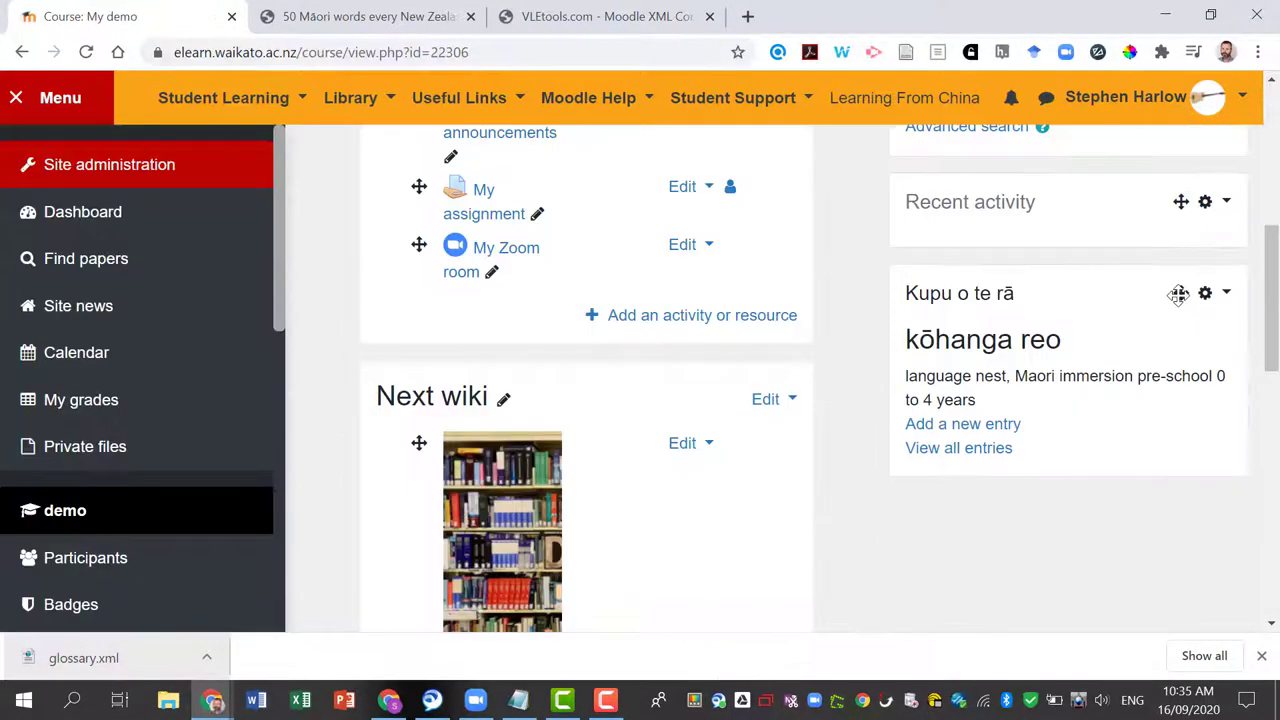
{"action": "scroll", "scroll_direction": "up", "scroll_amount": 3}
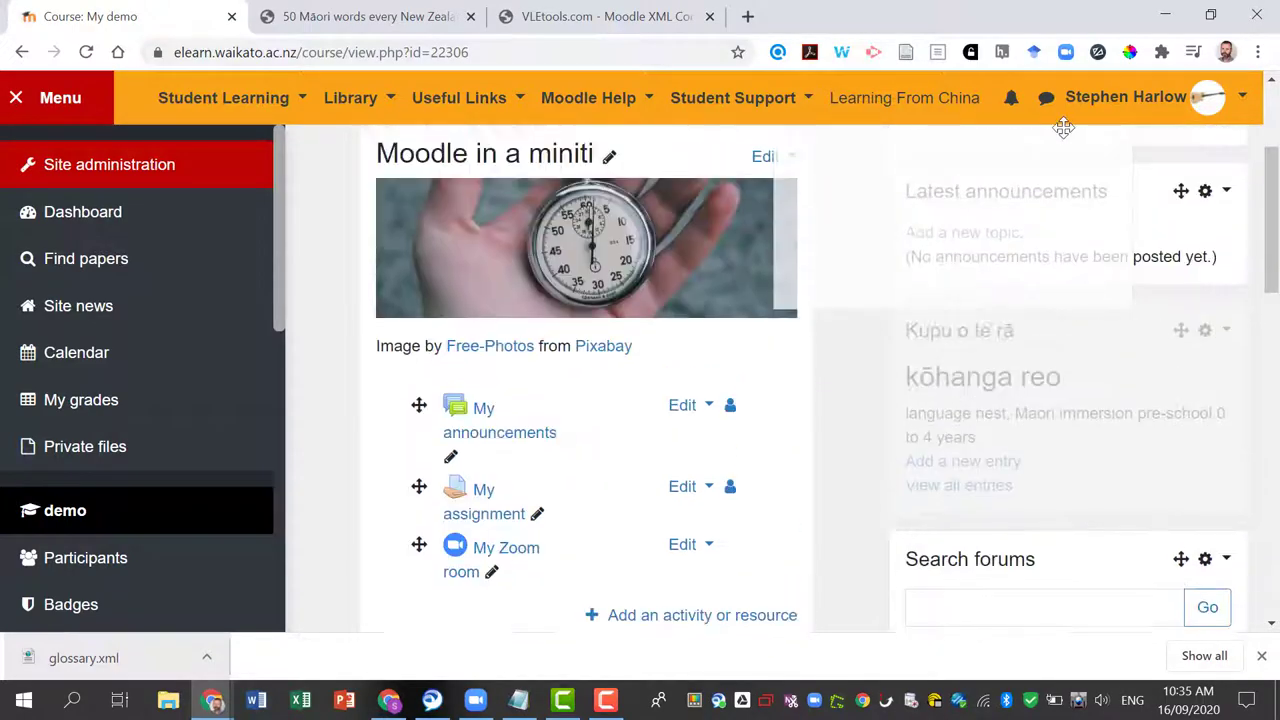